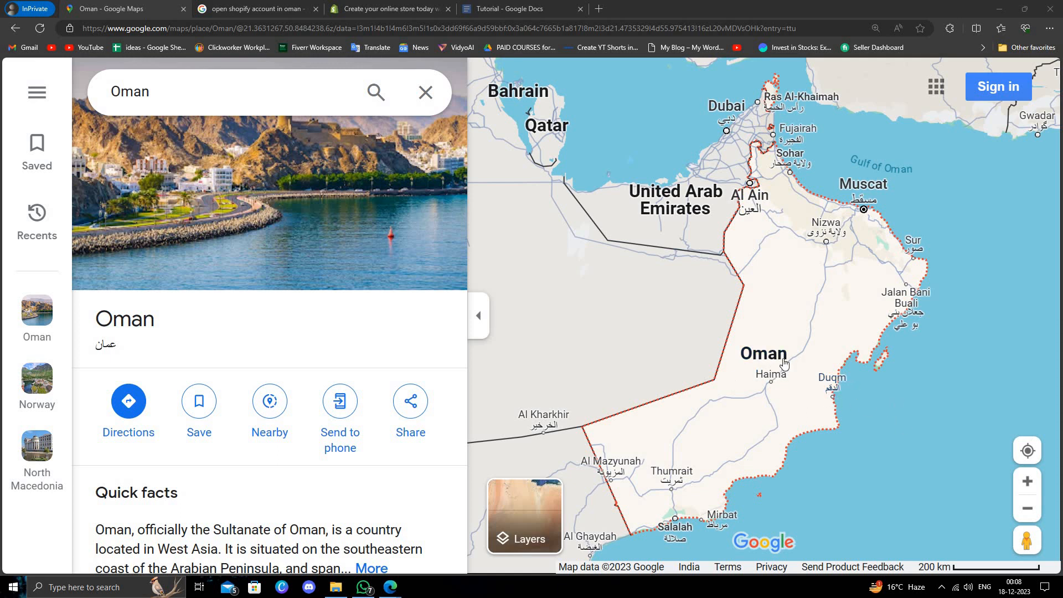
mouse_move(765, 367)
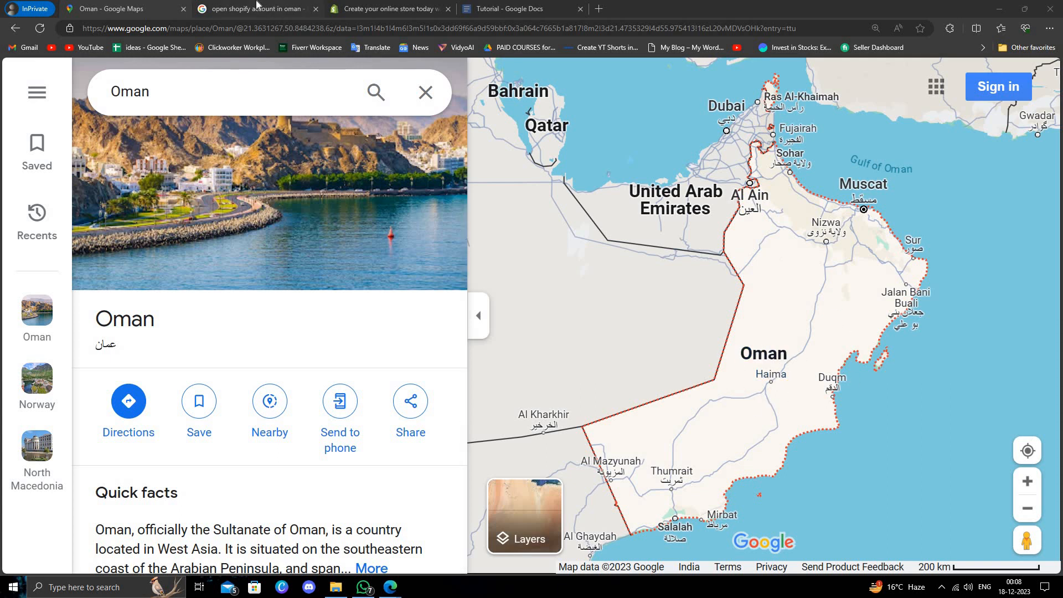
Enter a Gmail address on the Shopify landing page and start the free trial
click(254, 9)
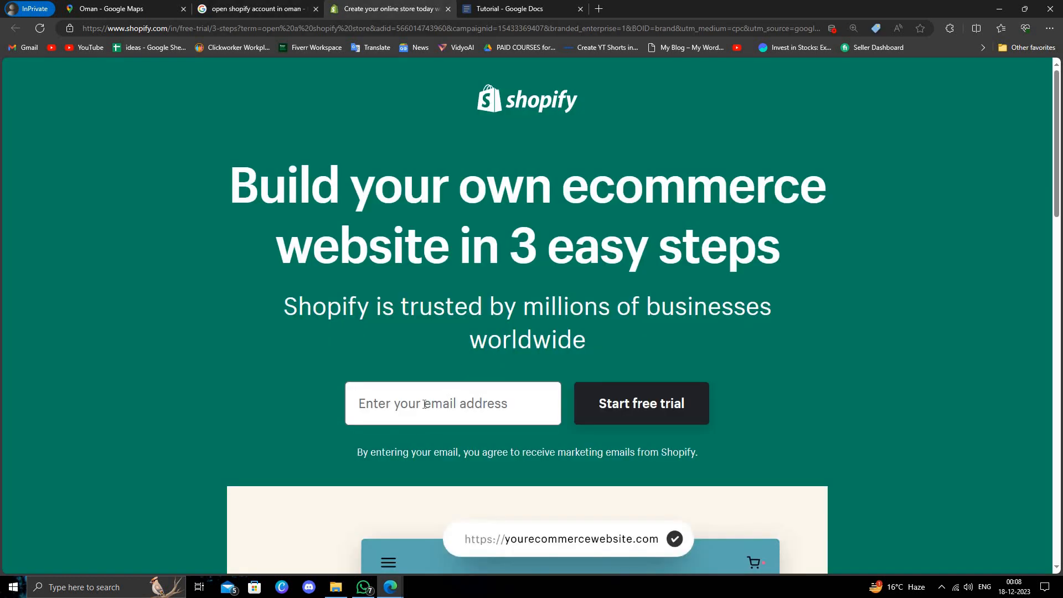
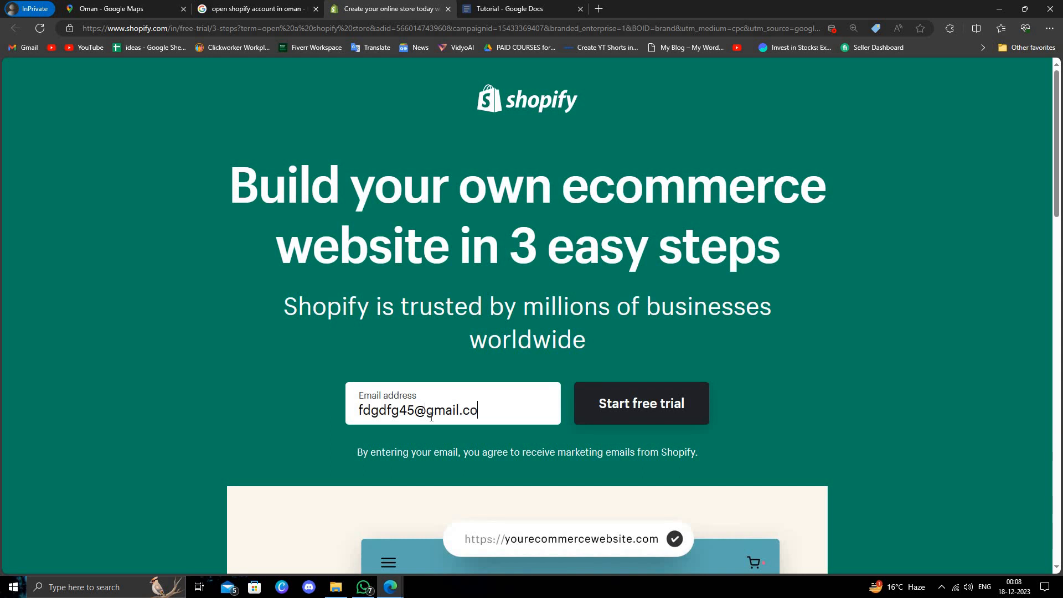
click(640, 403)
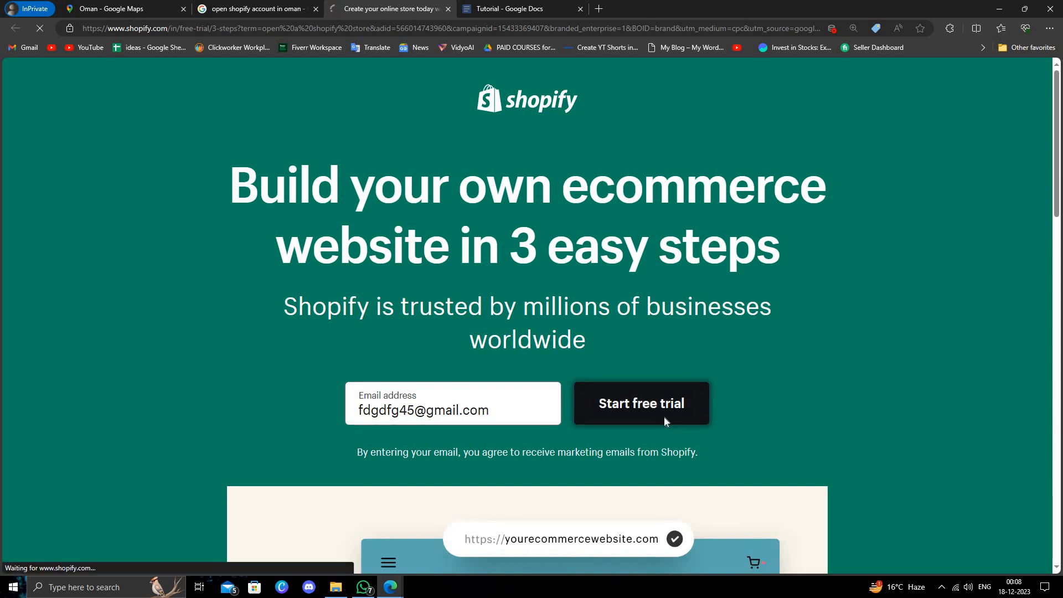
Choose Oman as the business location from Country/region and continue past the location warning
click(639, 403)
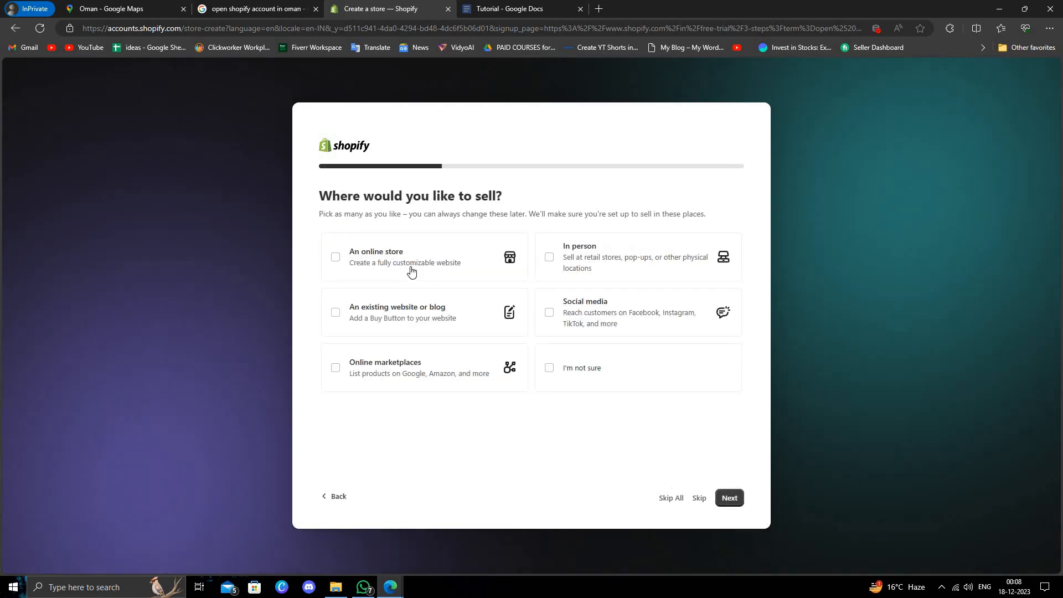
click(729, 497)
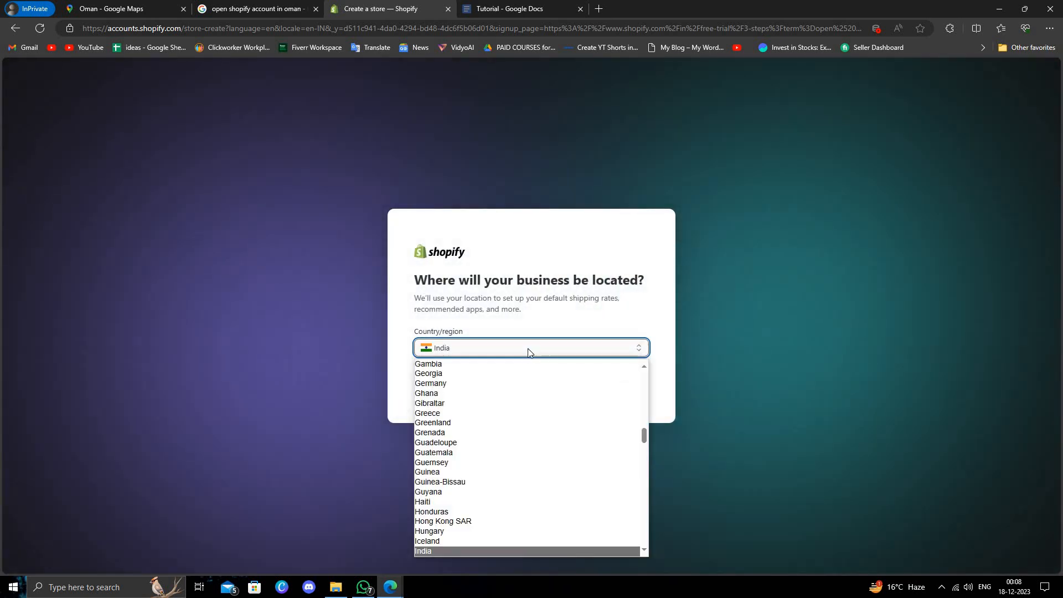
scroll(down, 3)
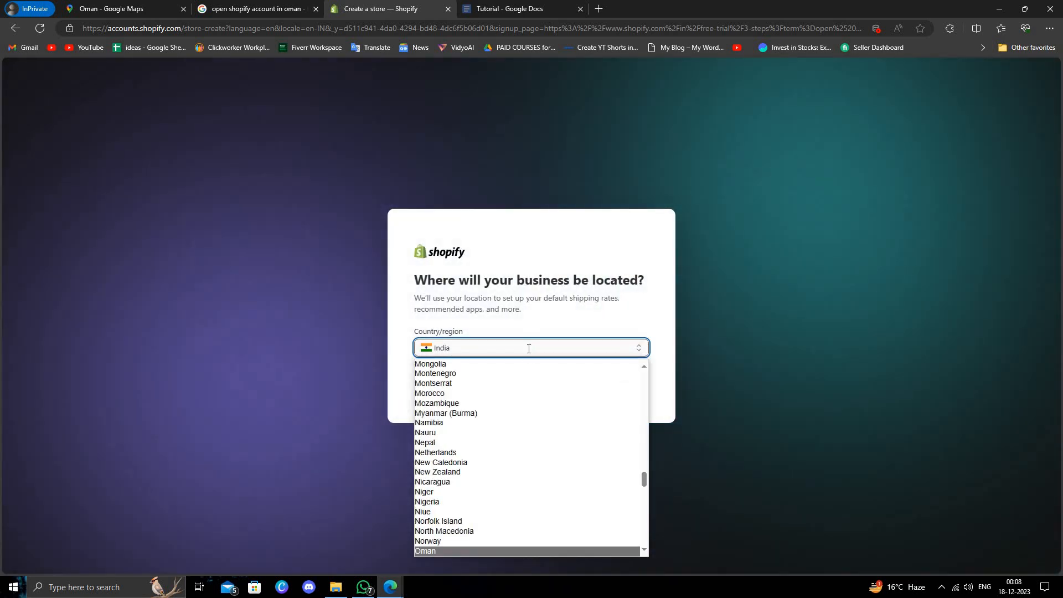
click(424, 550)
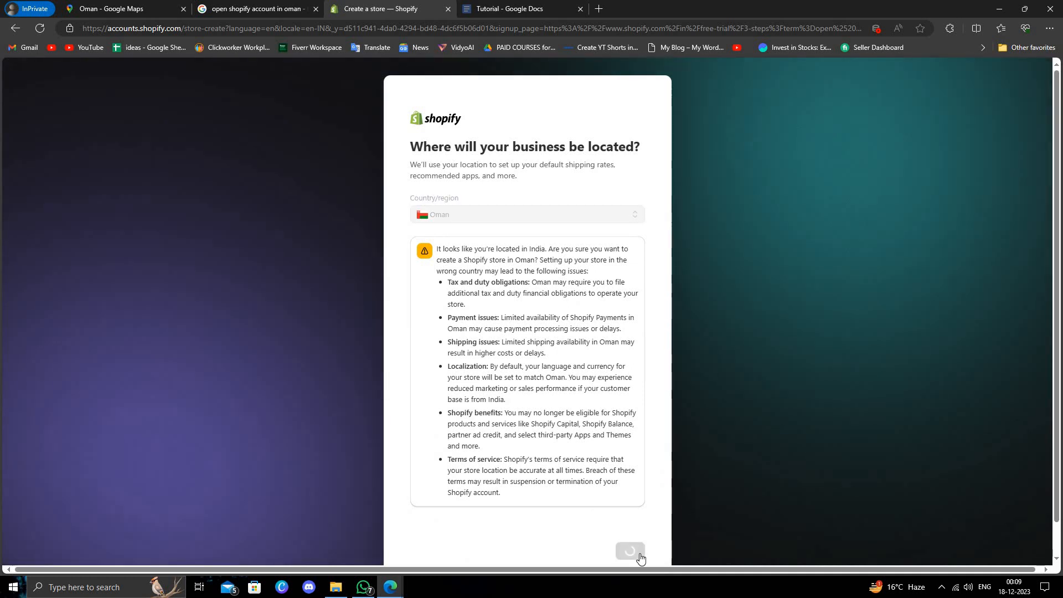
click(629, 550)
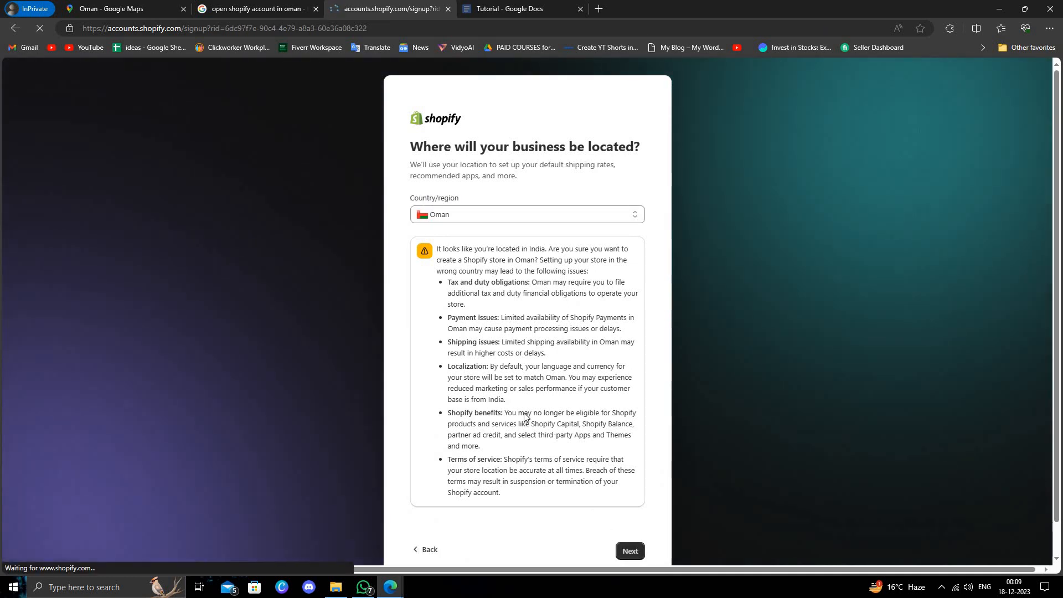
Proceed to account creation and choose to sign up with an email address
click(629, 551)
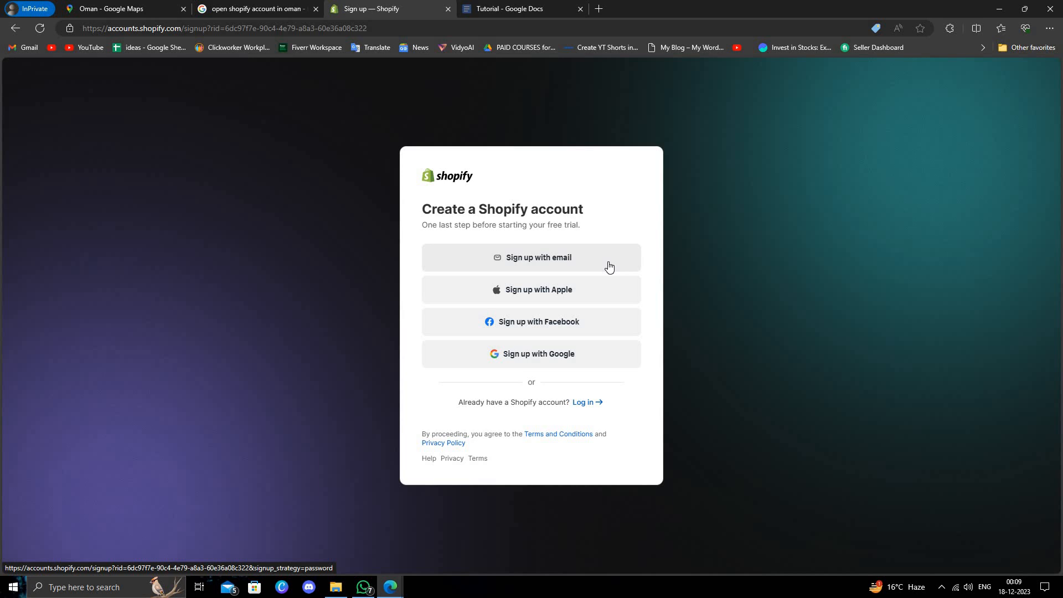
click(530, 258)
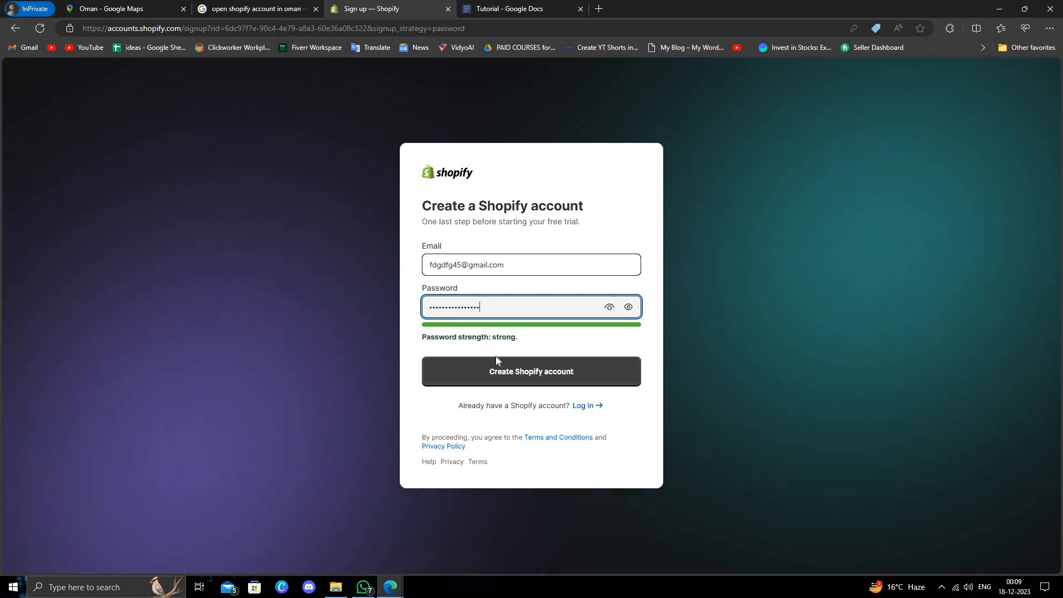
mouse_move(492, 373)
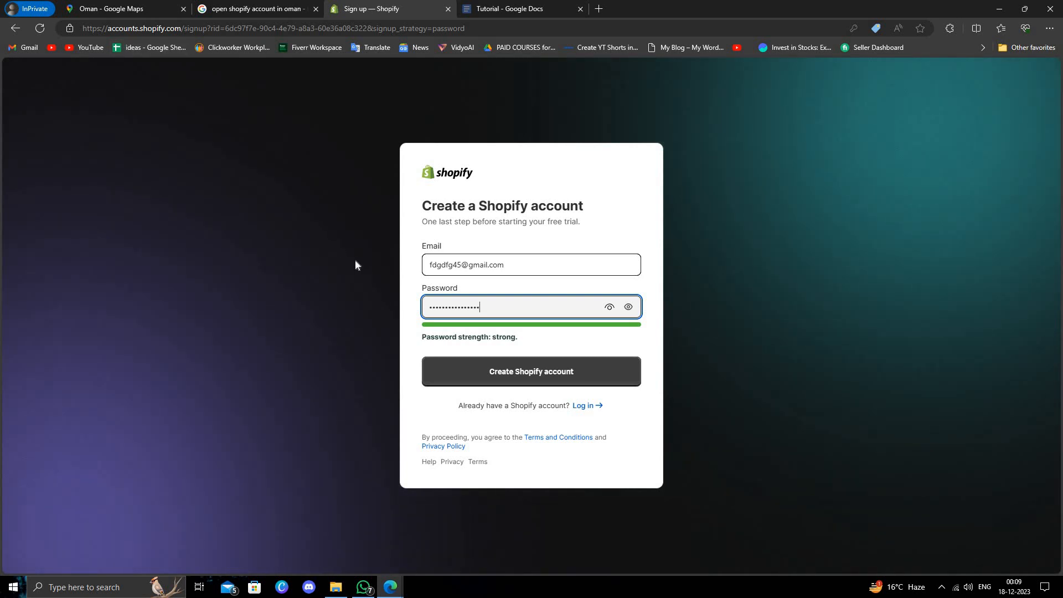
mouse_move(428, 325)
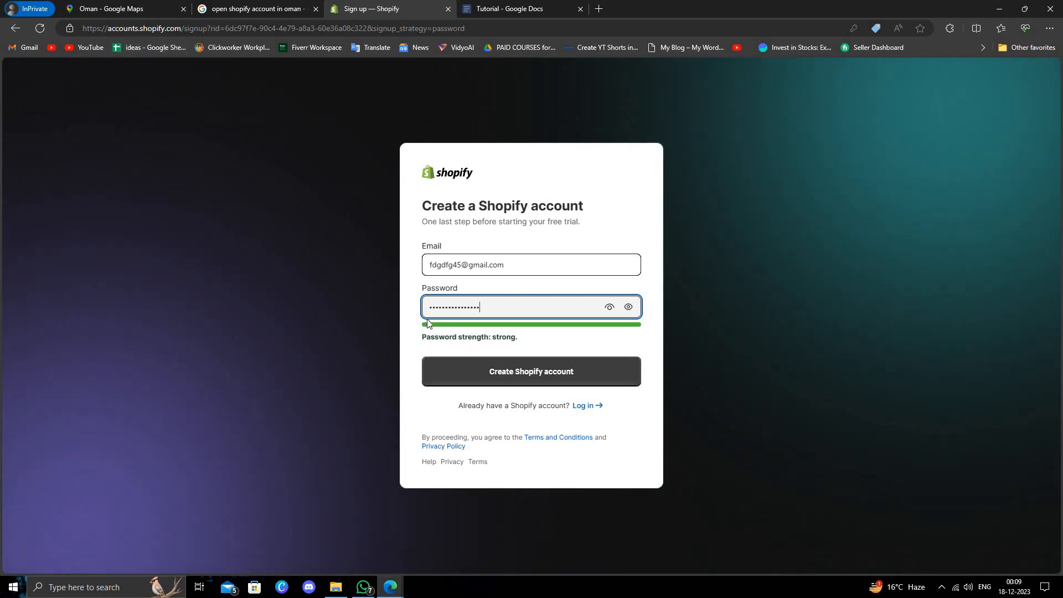